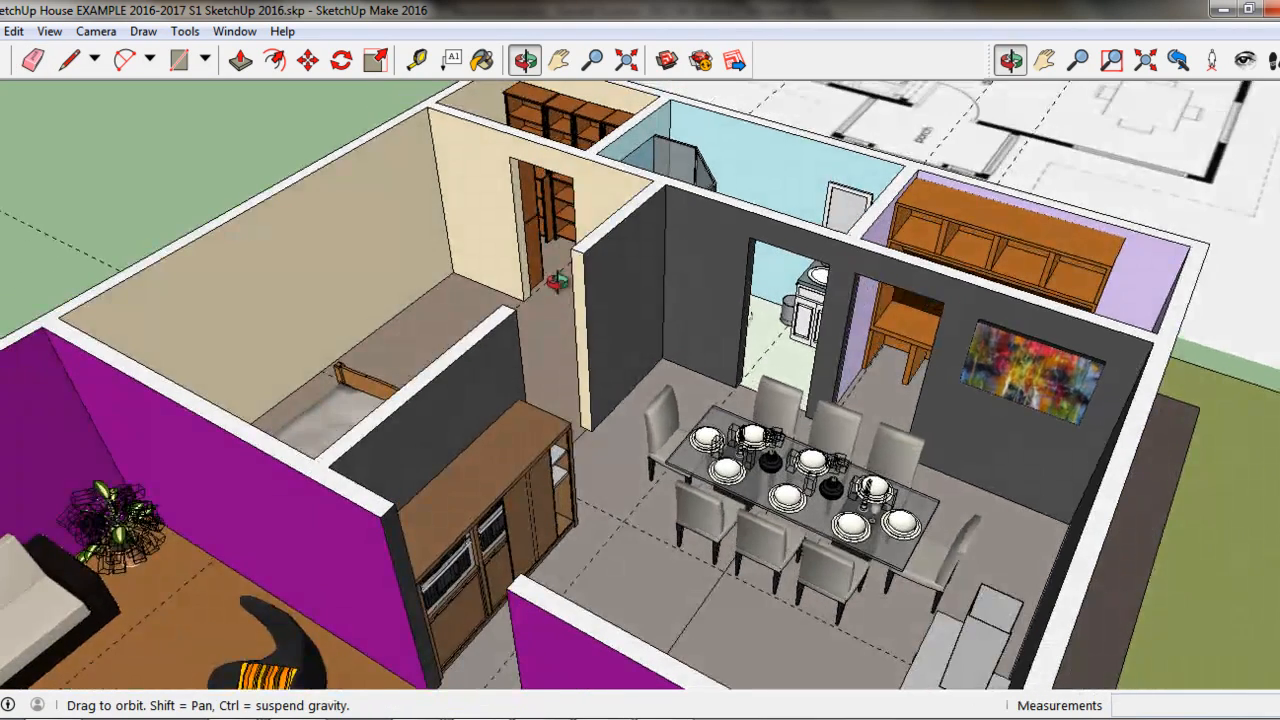
Draw a 12,6 rectangle at the top corner of the wall end beside the bedroom doorway
left_click(32, 60)
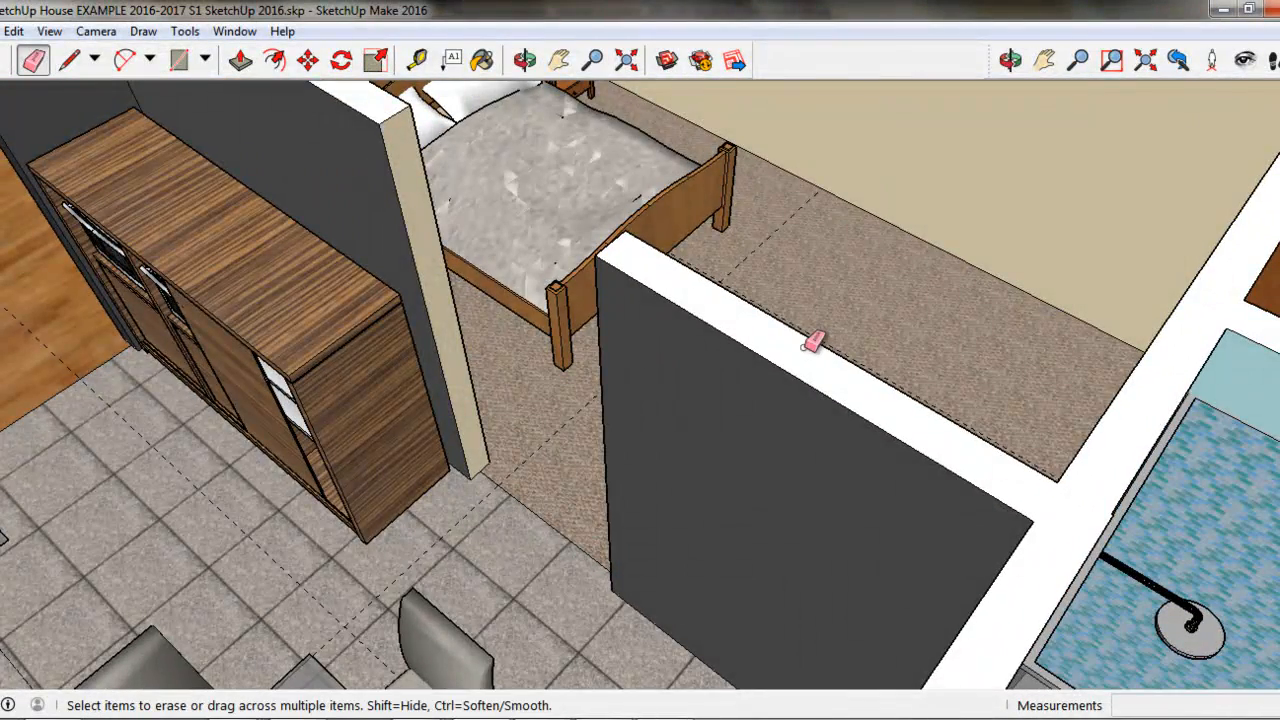
mouse_move(504, 450)
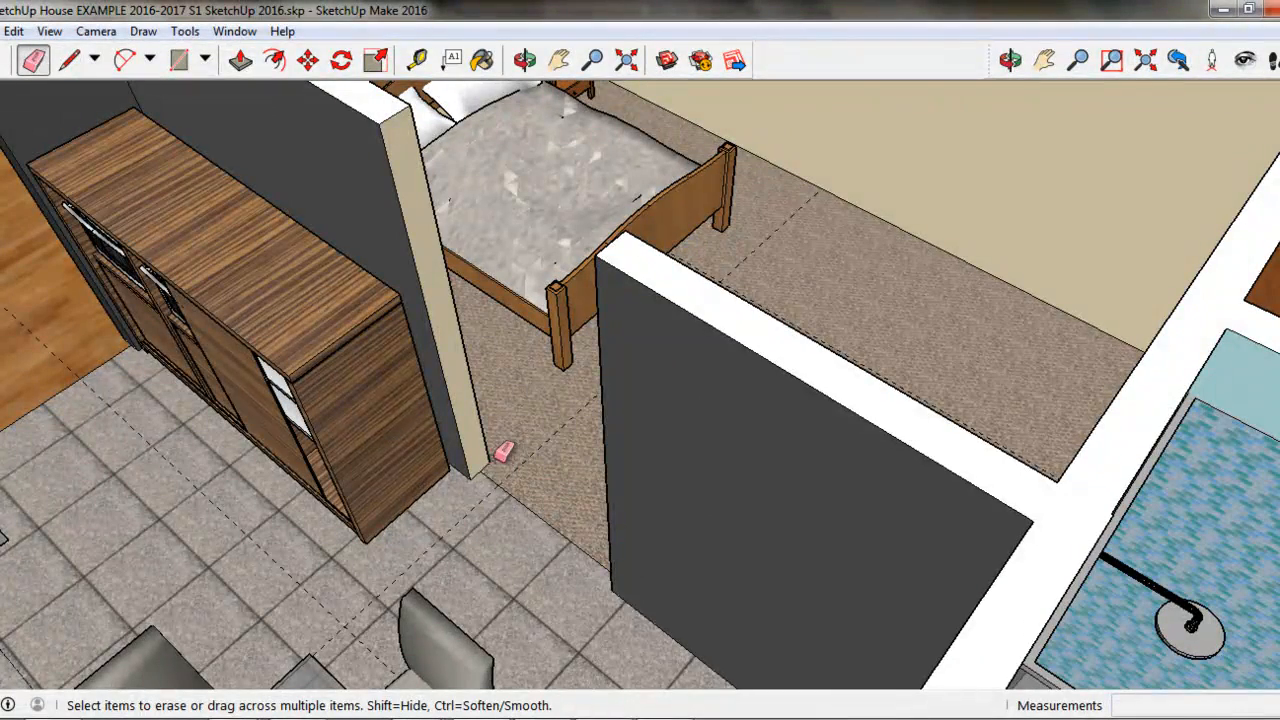
mouse_move(450, 360)
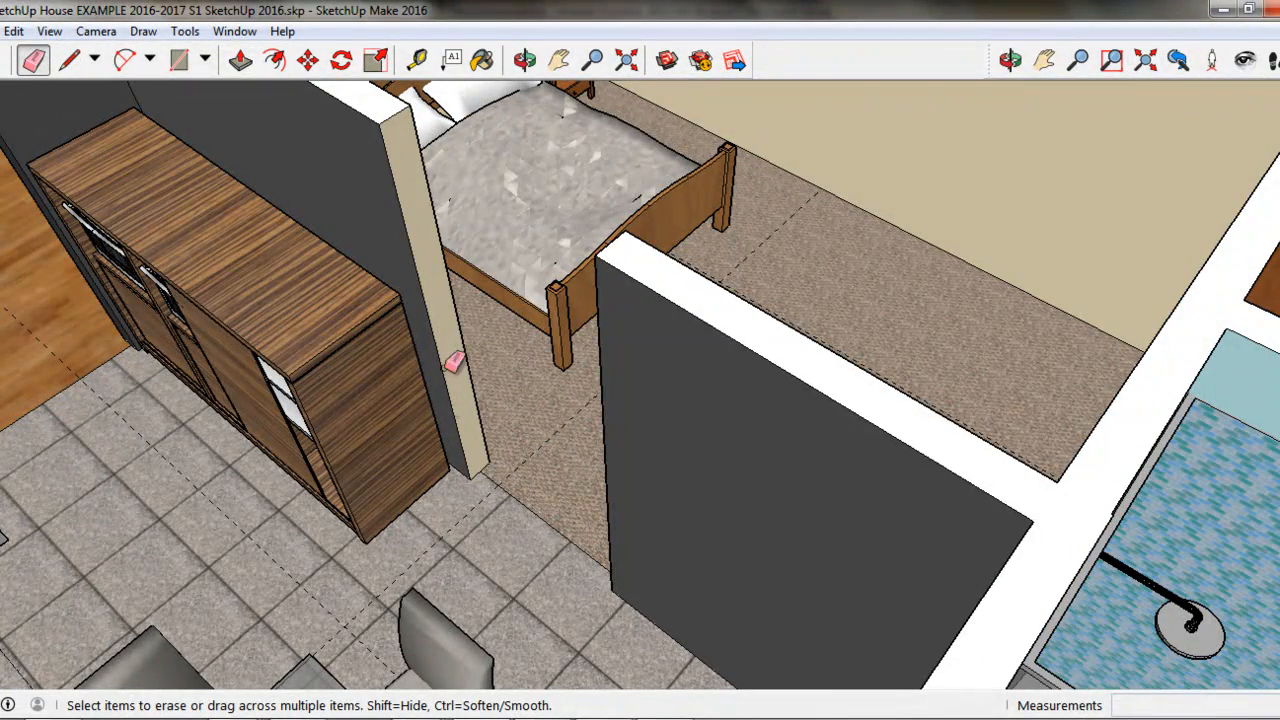
left_click(524, 60)
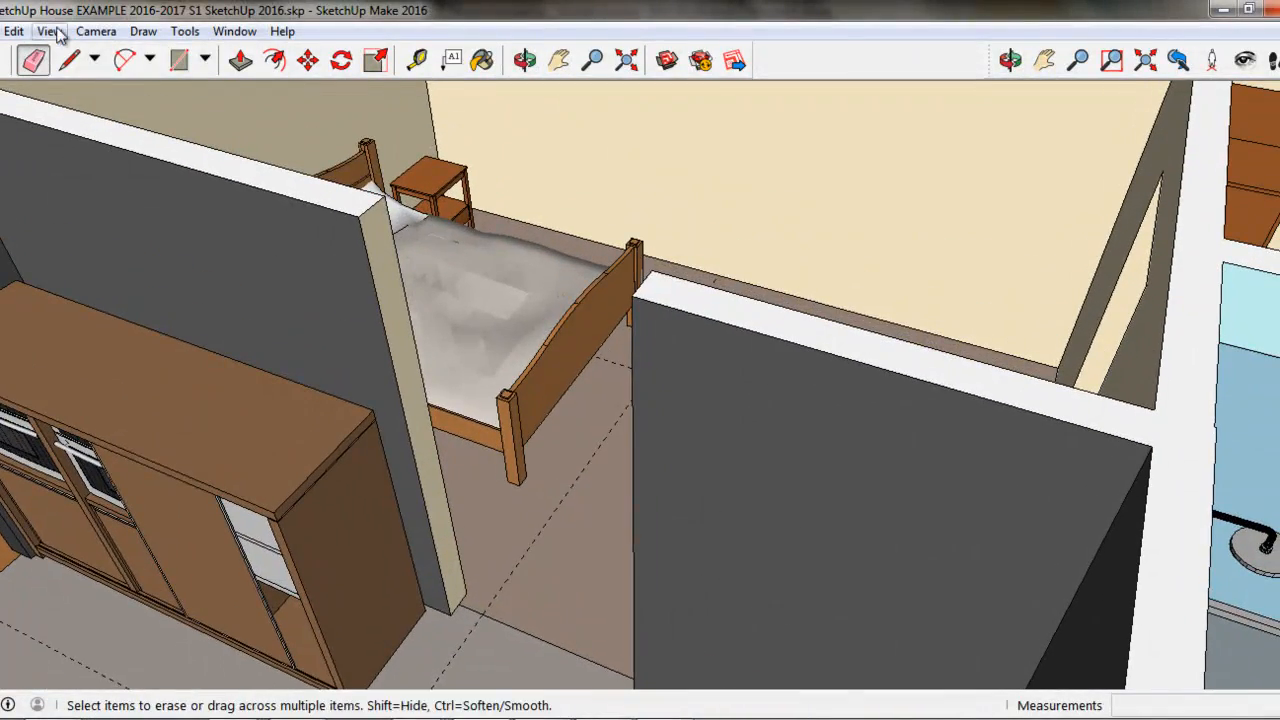
left_click(178, 60)
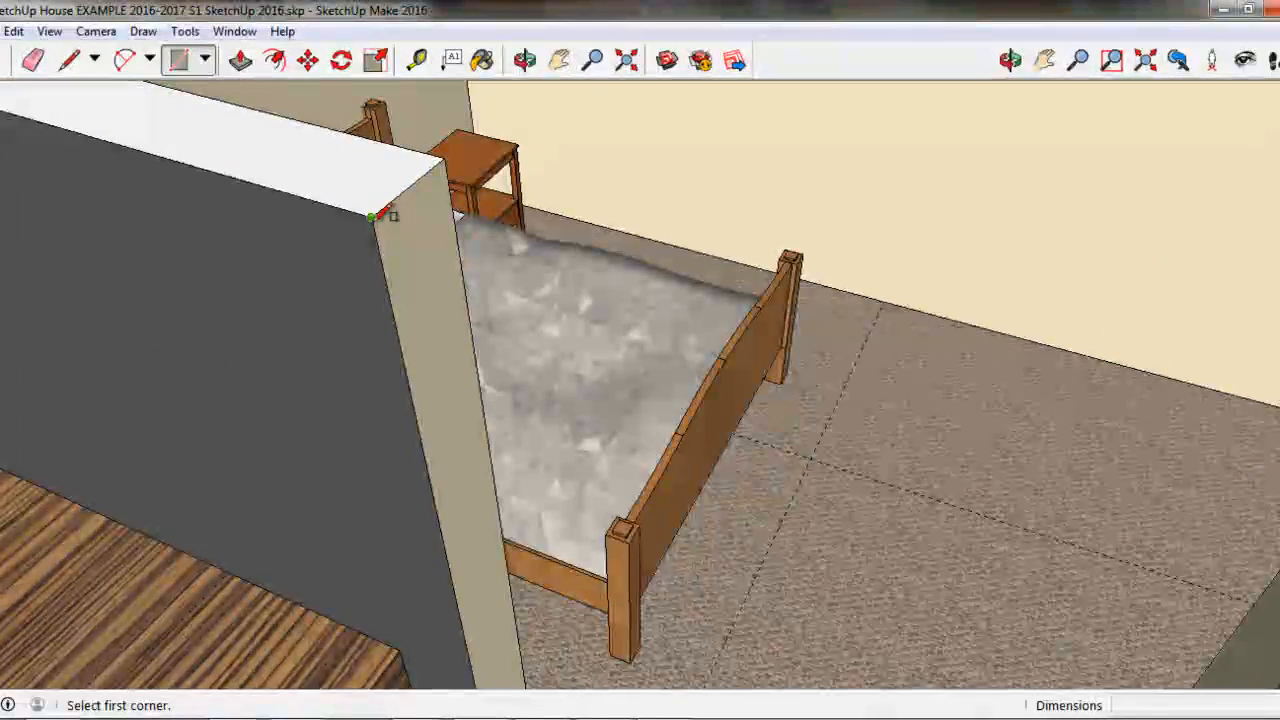
left_click(370, 216)
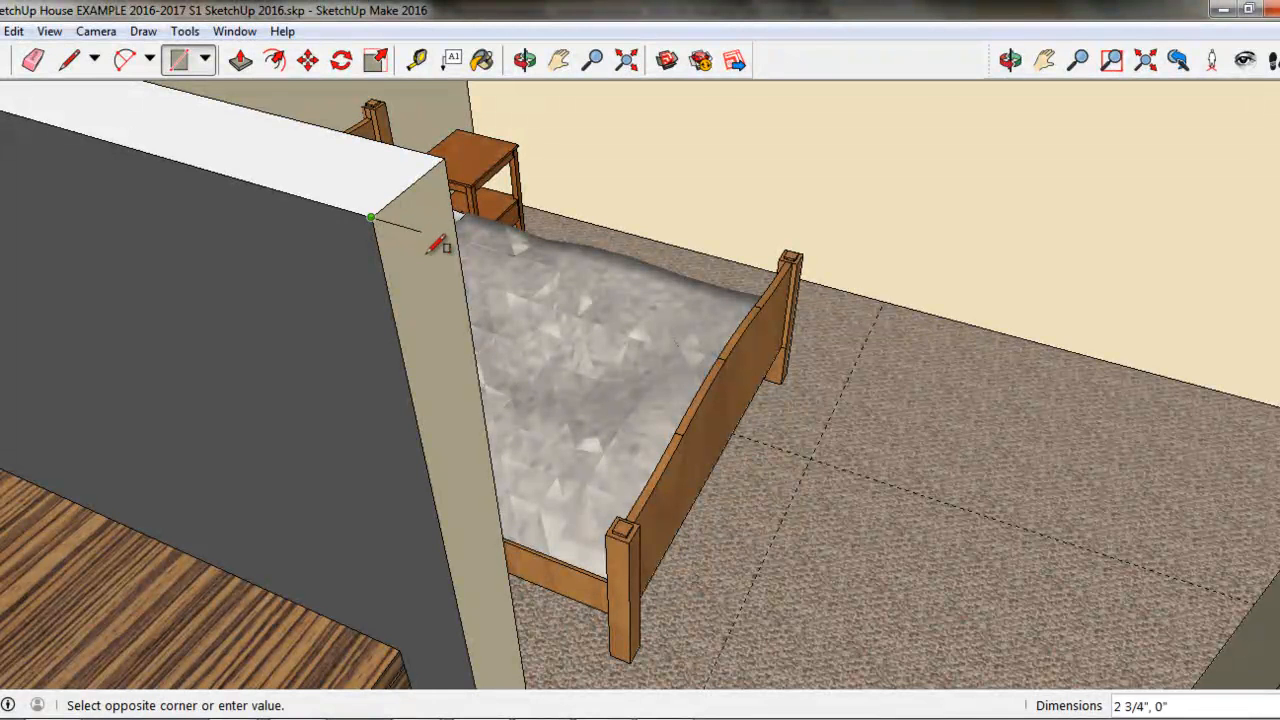
mouse_move(476, 292)
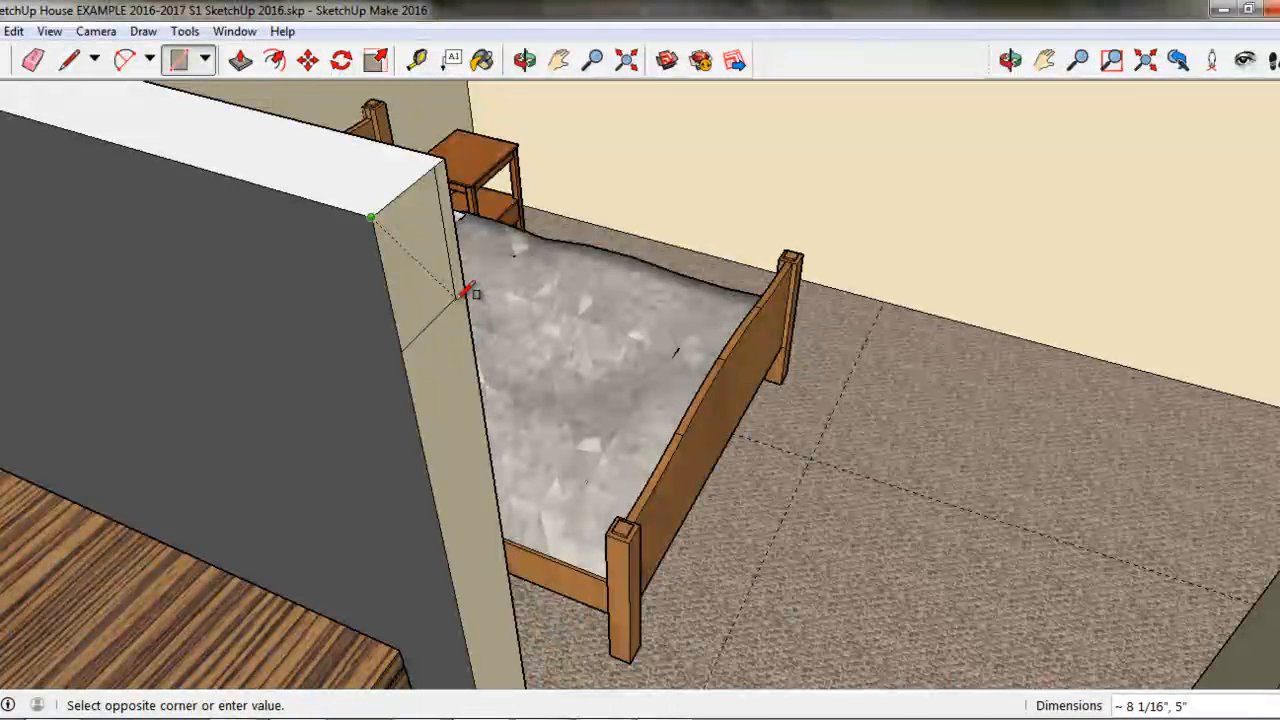
type("12,6")
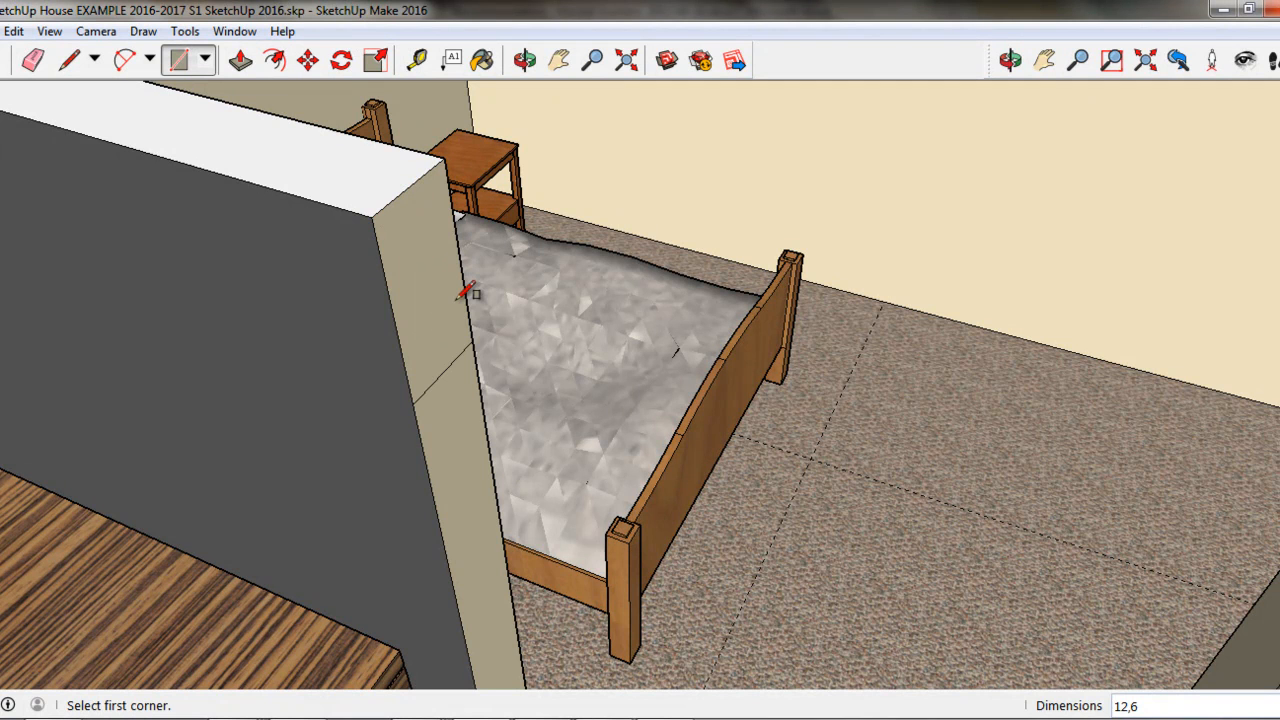
mouse_move(500, 336)
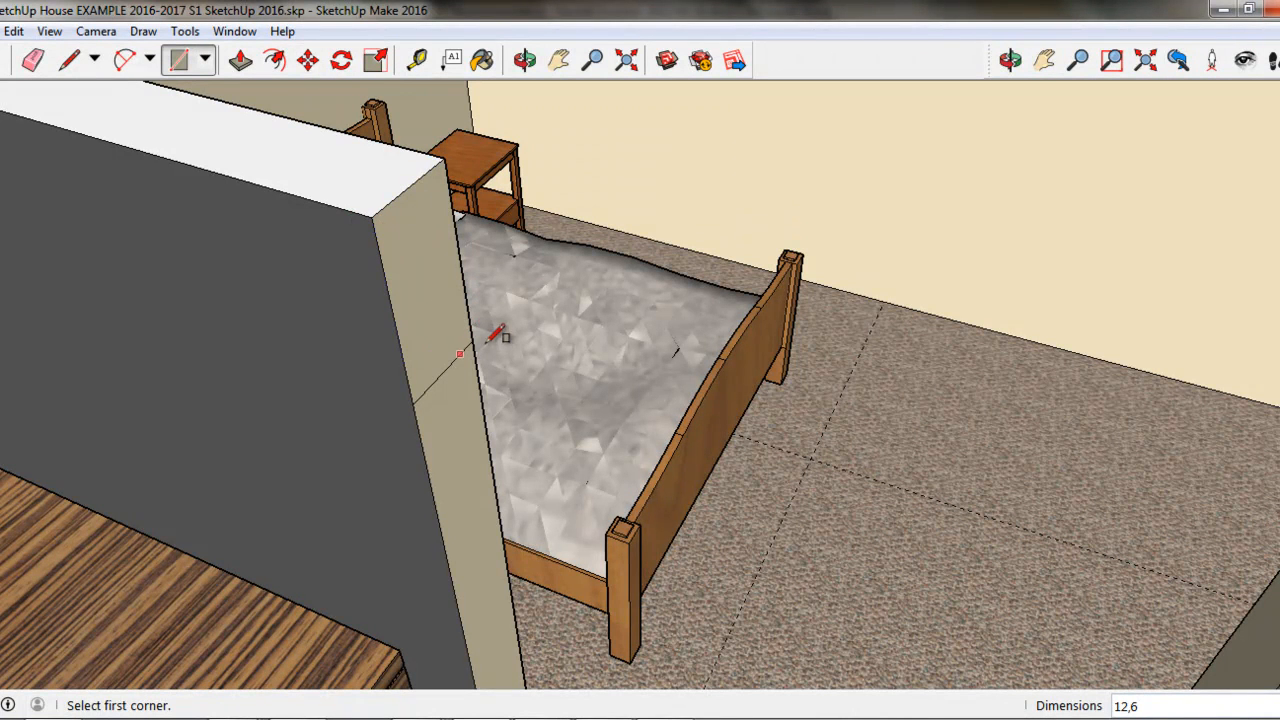
mouse_move(450, 370)
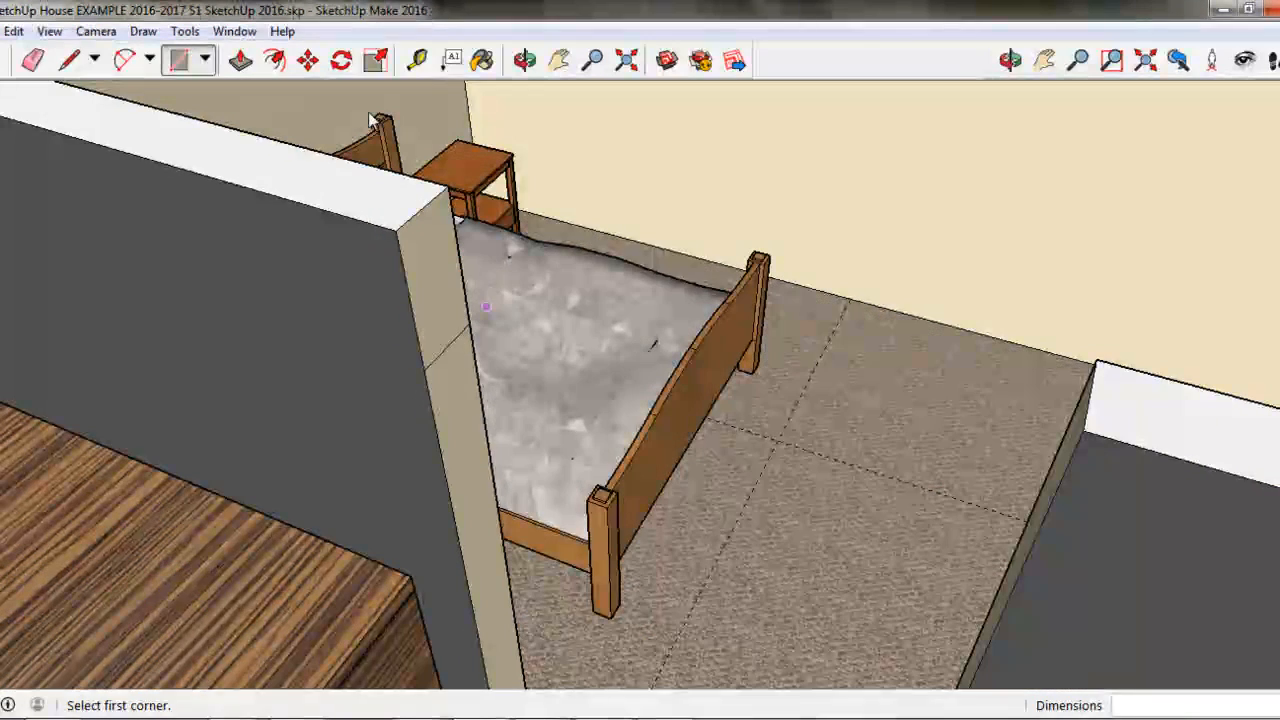
left_click(240, 60)
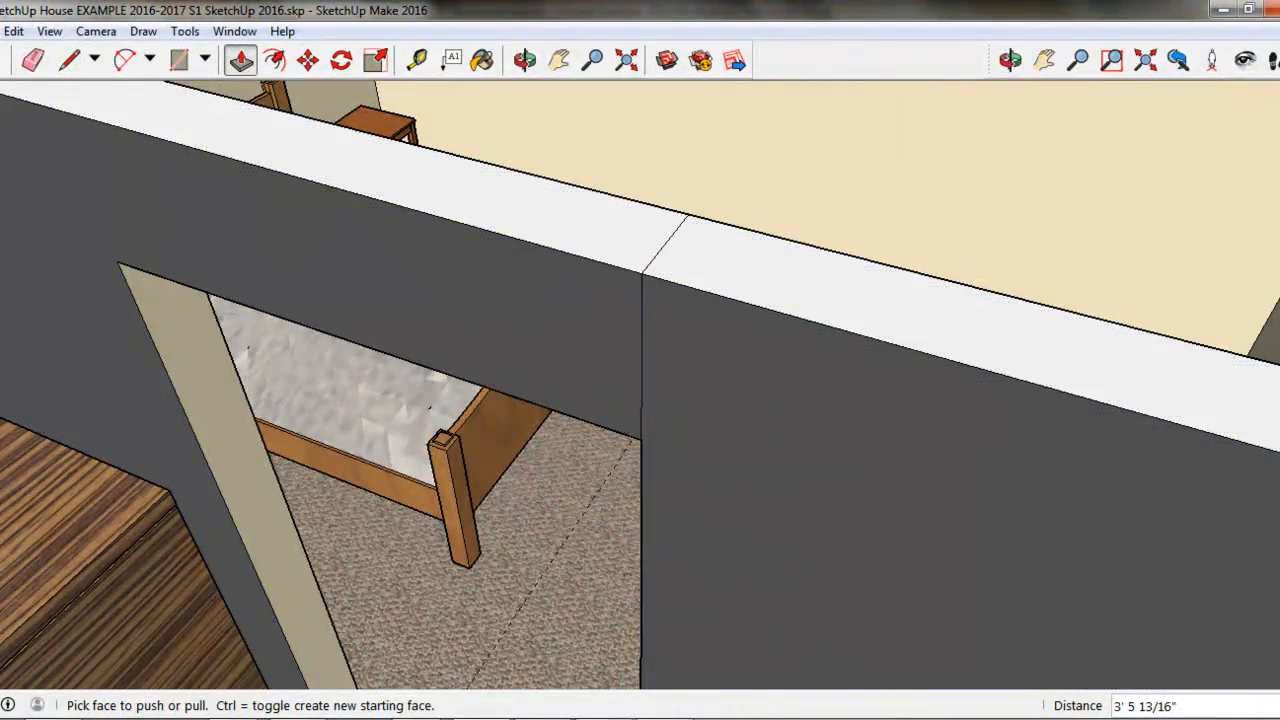
Pick the Eraser after the bedroom doorway header spans to the opposite wall
left_click(32, 60)
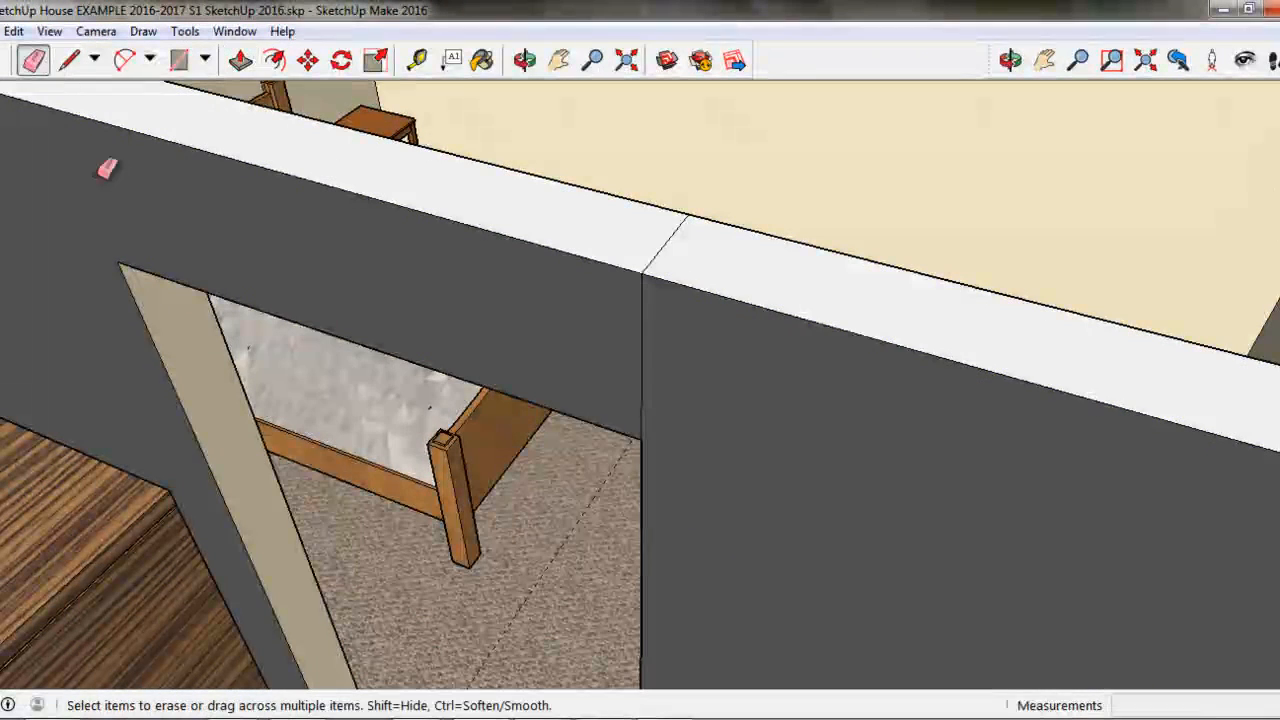
mouse_move(644, 328)
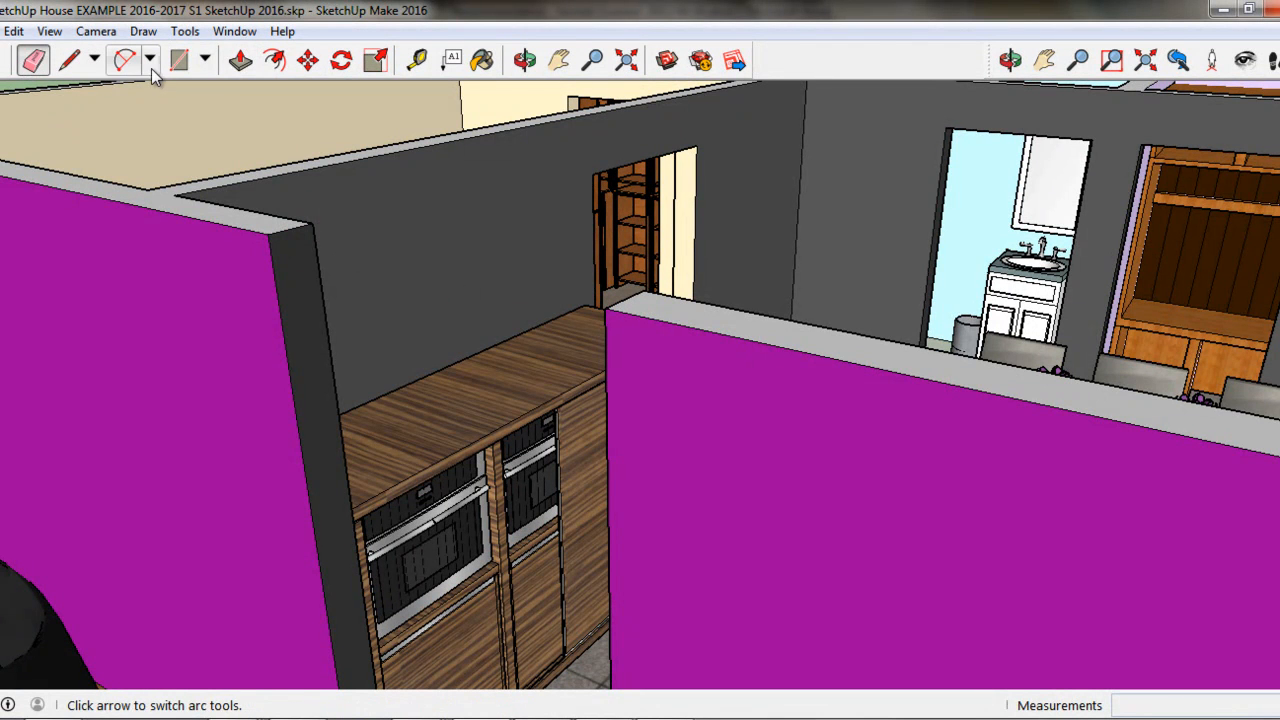
Draw a 12,6 rectangle at the top corner of the magenta wall end beside the kitchen doorway
left_click(180, 60)
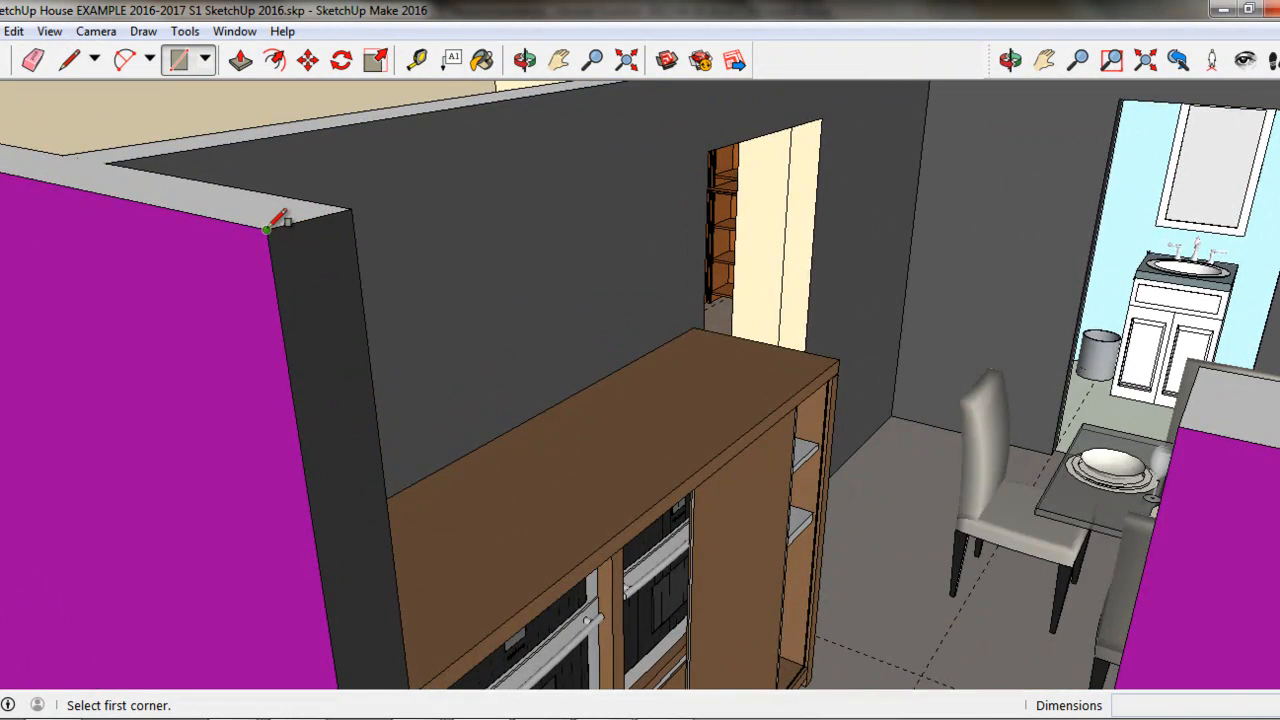
left_click(268, 228)
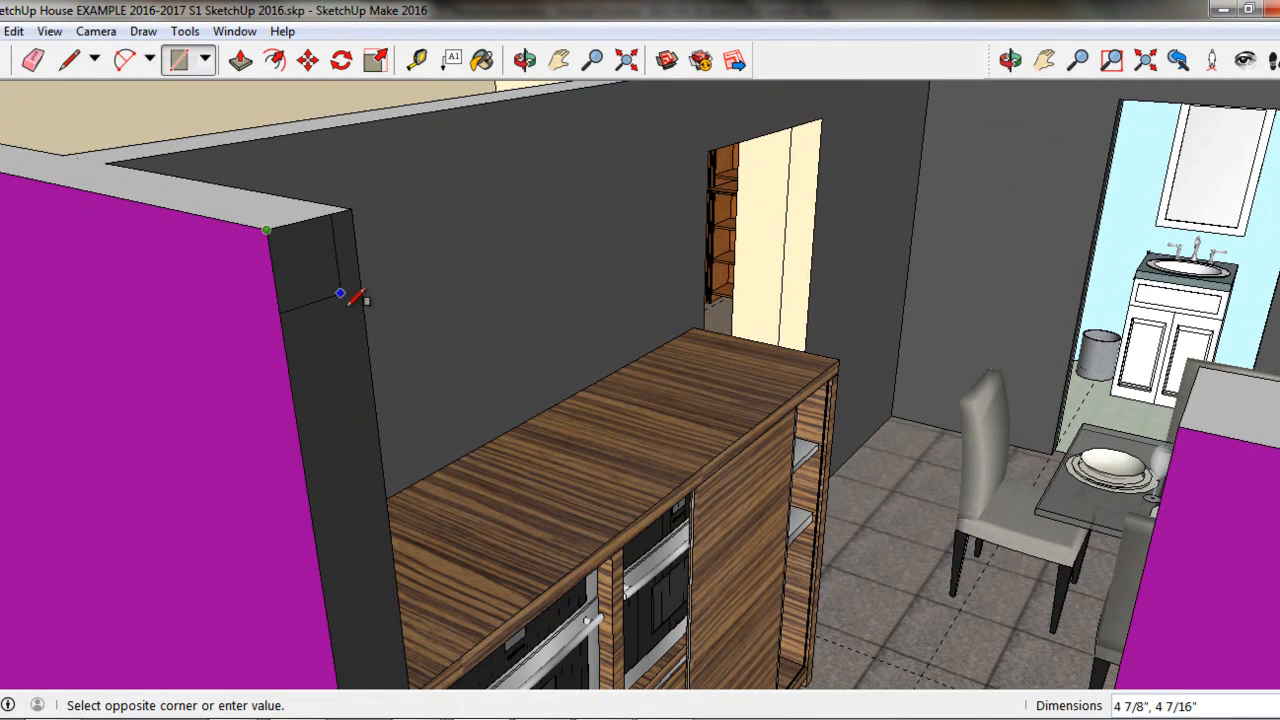
mouse_move(356, 324)
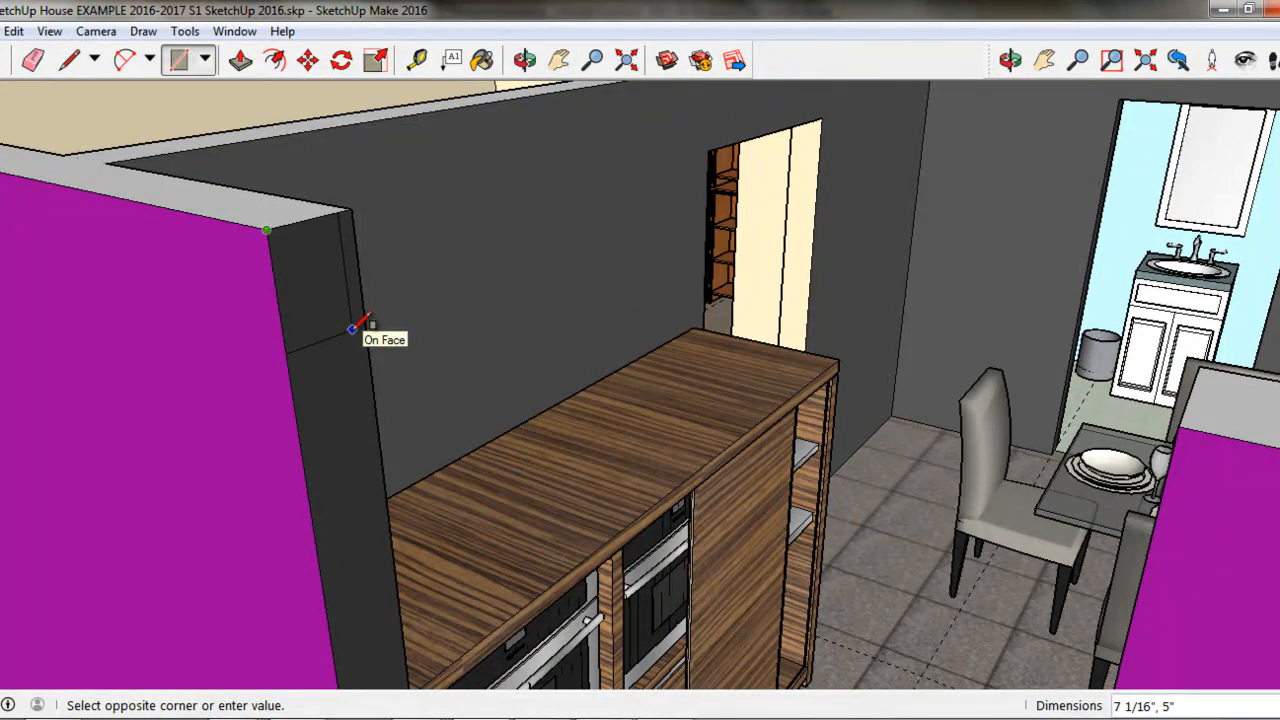
type("12,6")
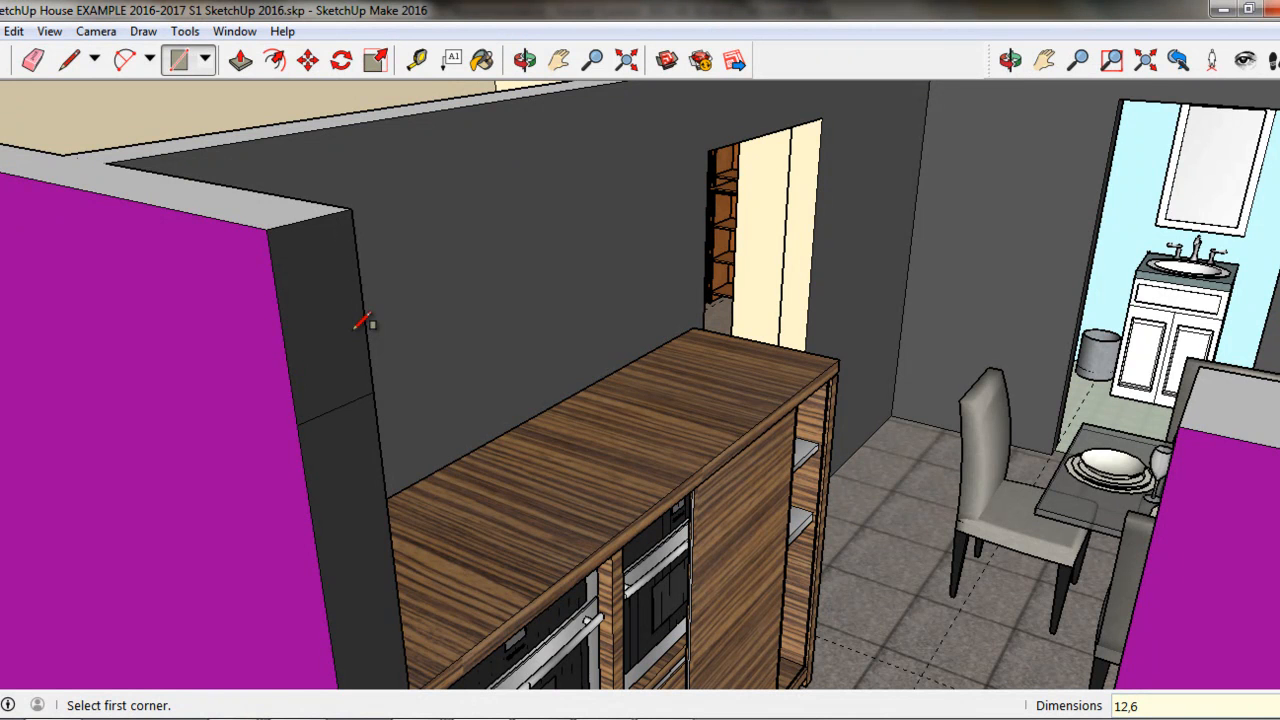
left_click(240, 60)
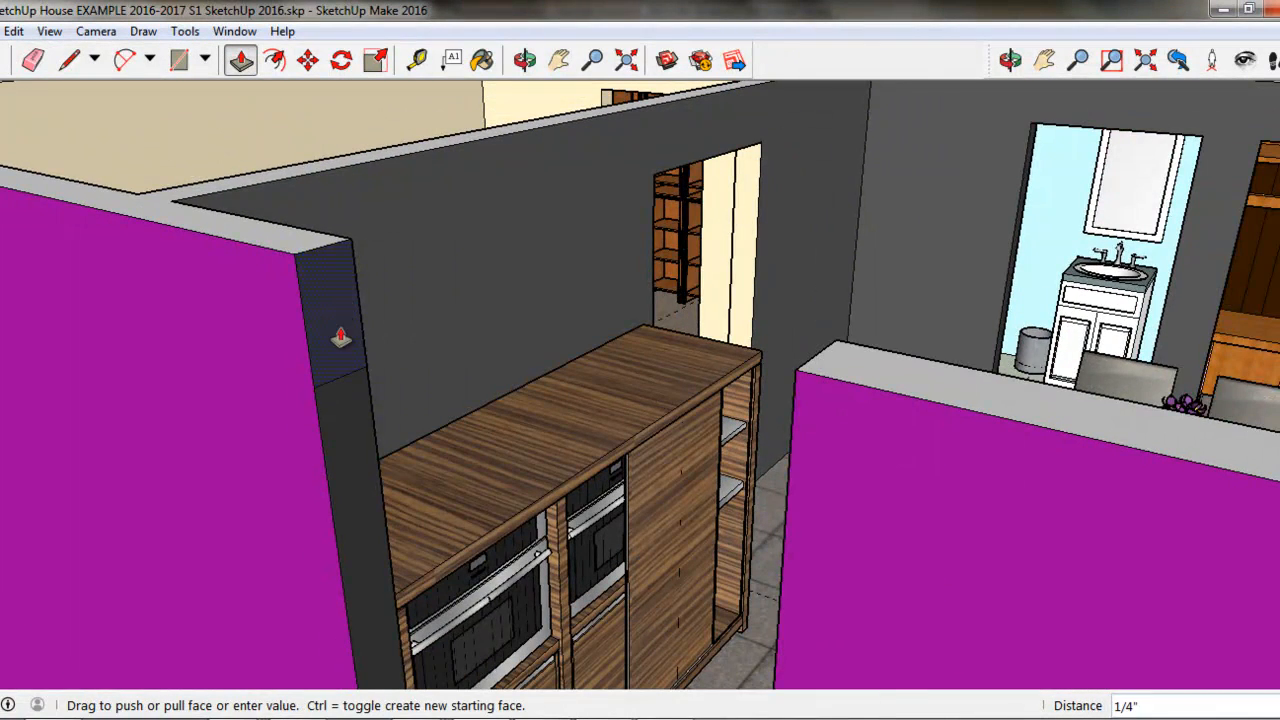
Pull the rectangle across the kitchen doorway to the opposite wall edge, forming the header
left_click_drag(340, 336, 624, 456)
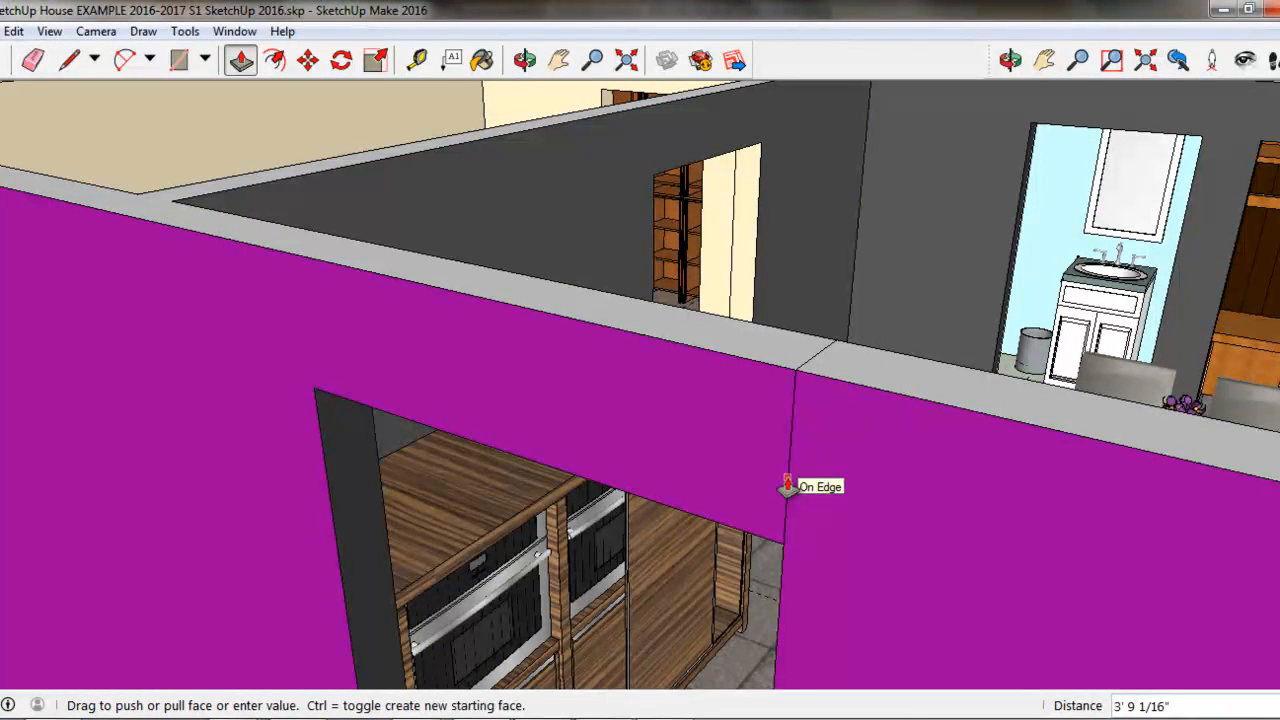
left_click(68, 60)
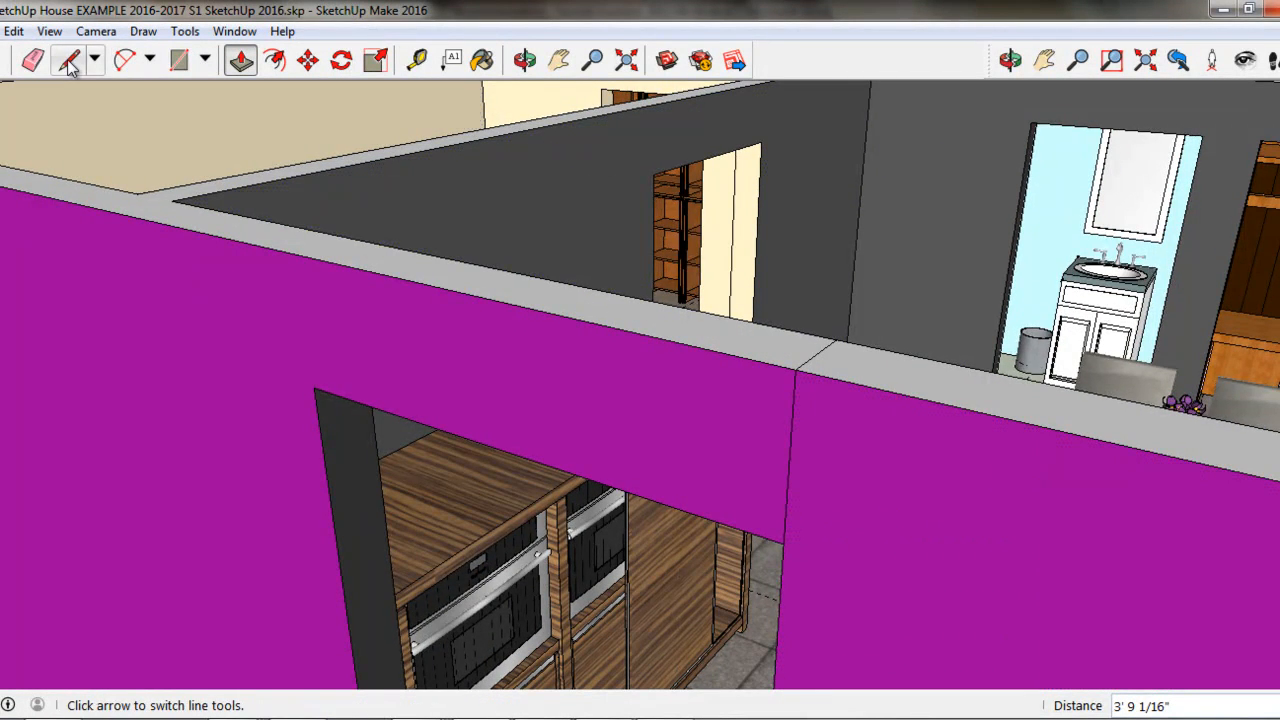
left_click(32, 60)
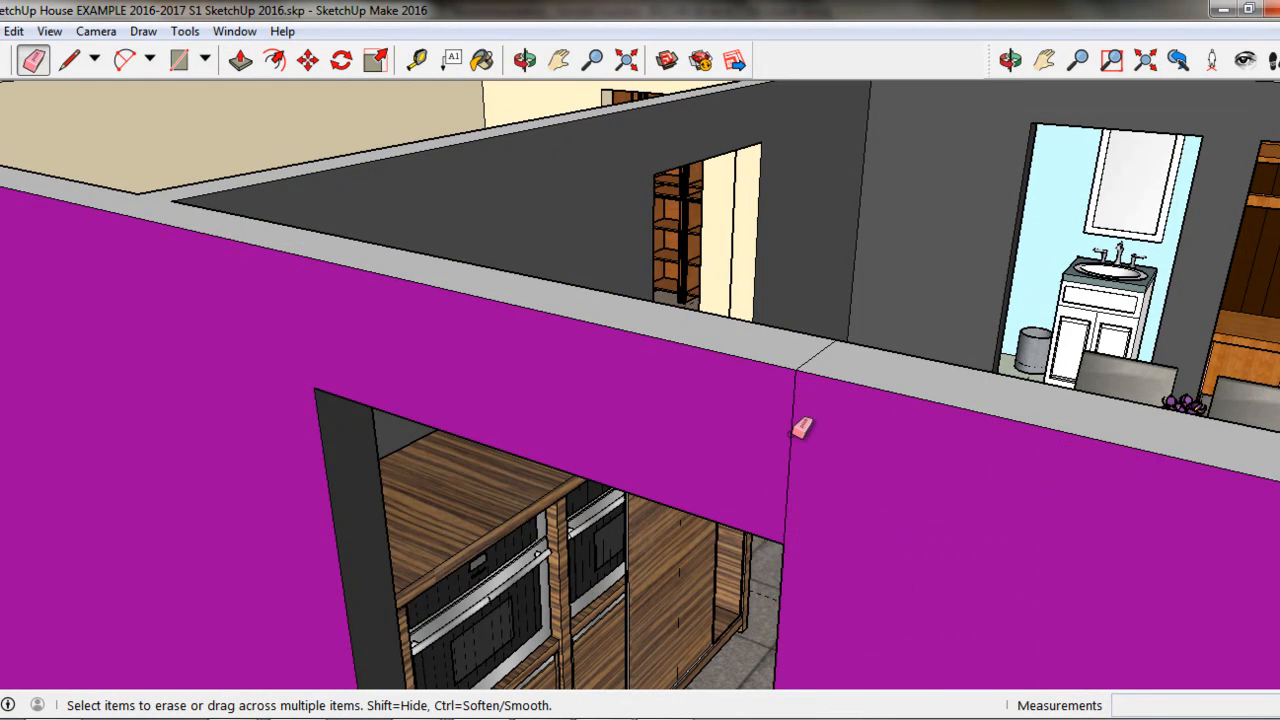